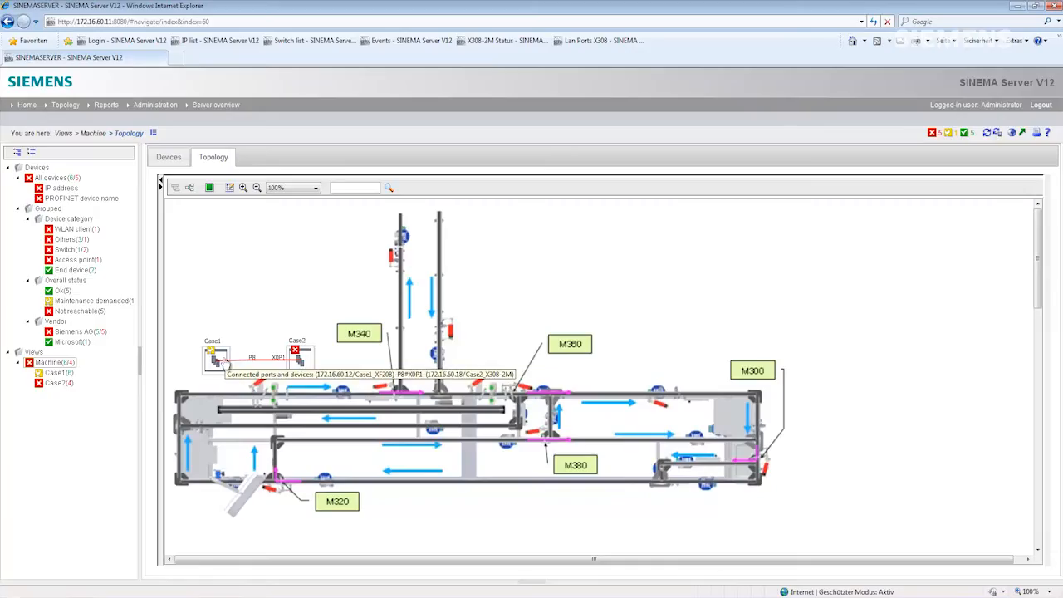
pyautogui.moveTo(299, 357)
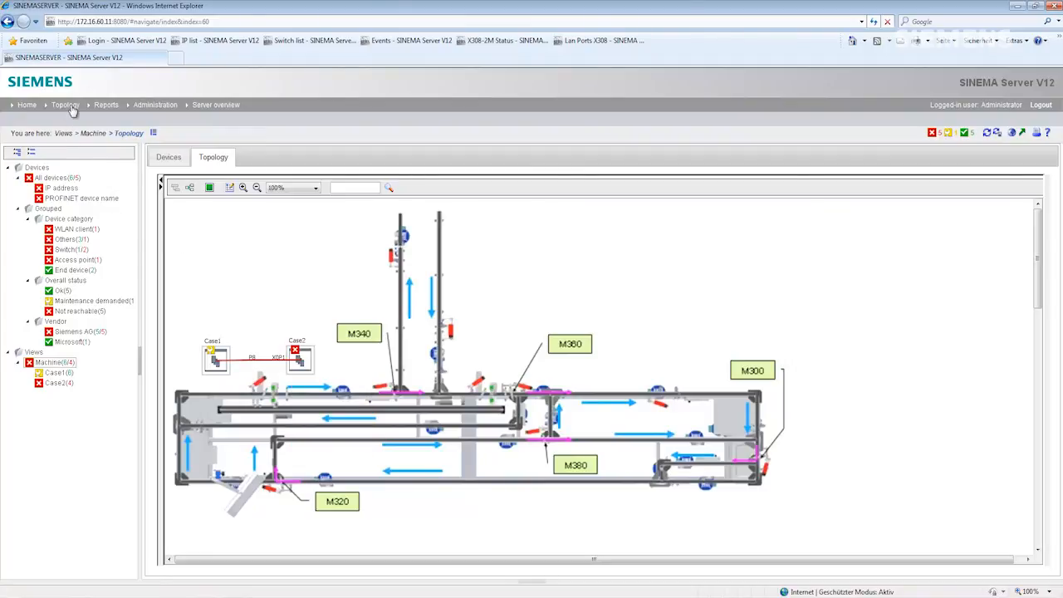
# Show the monitored topology zoomed out to icon view, revealing the red faulty link from XF208.
pyautogui.click(65, 105)
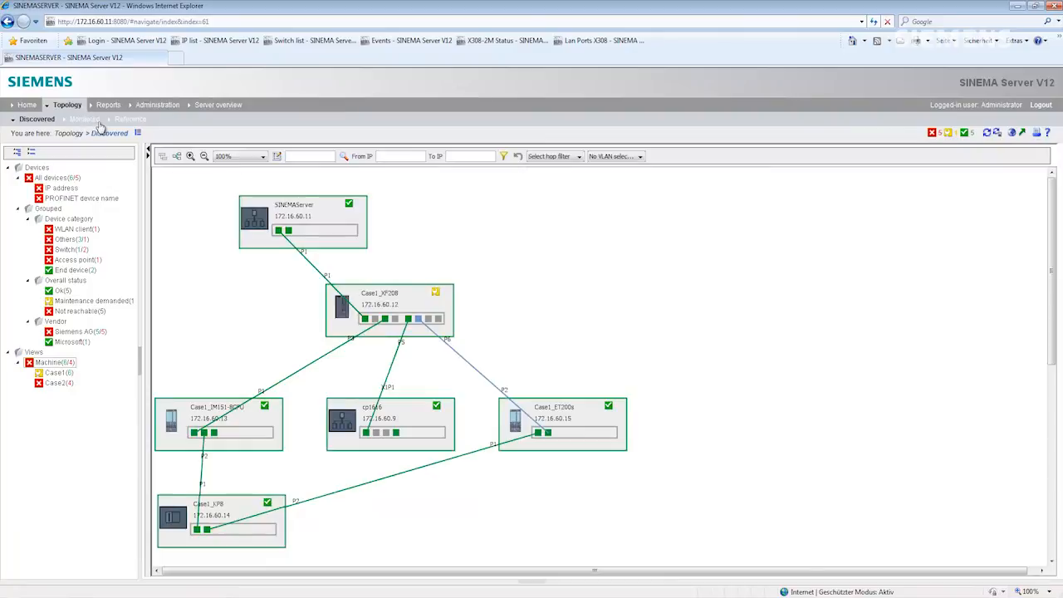
pyautogui.click(83, 120)
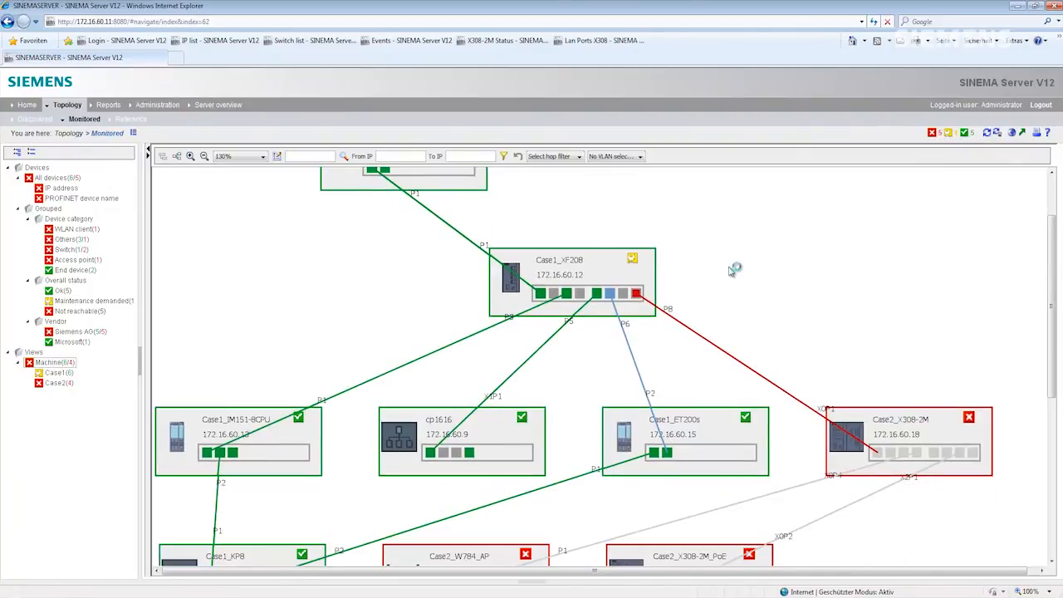
pyautogui.scroll(-3)
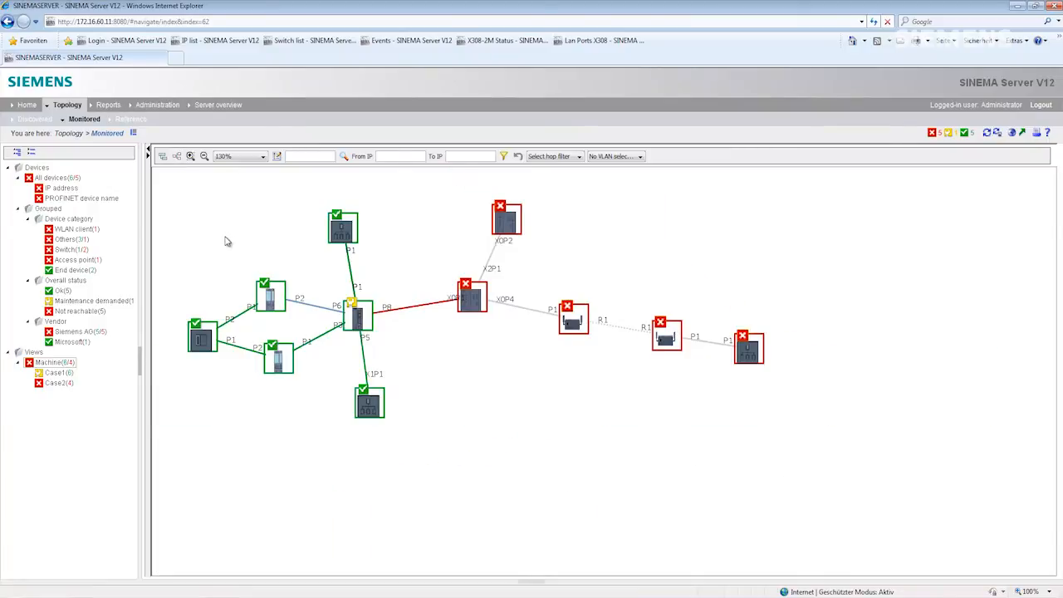
pyautogui.moveTo(322, 259)
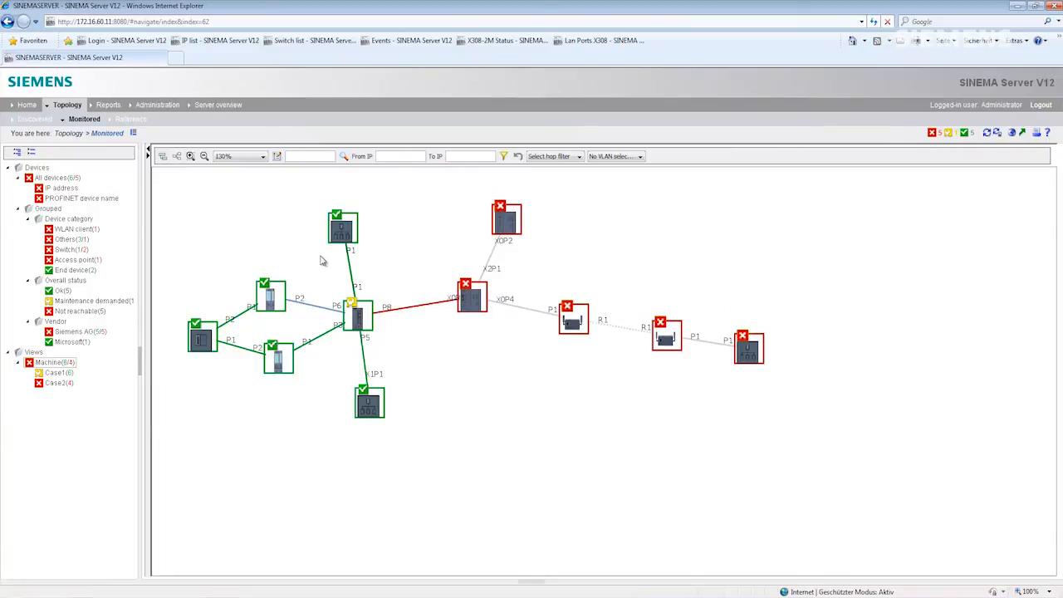
pyautogui.moveTo(425, 322)
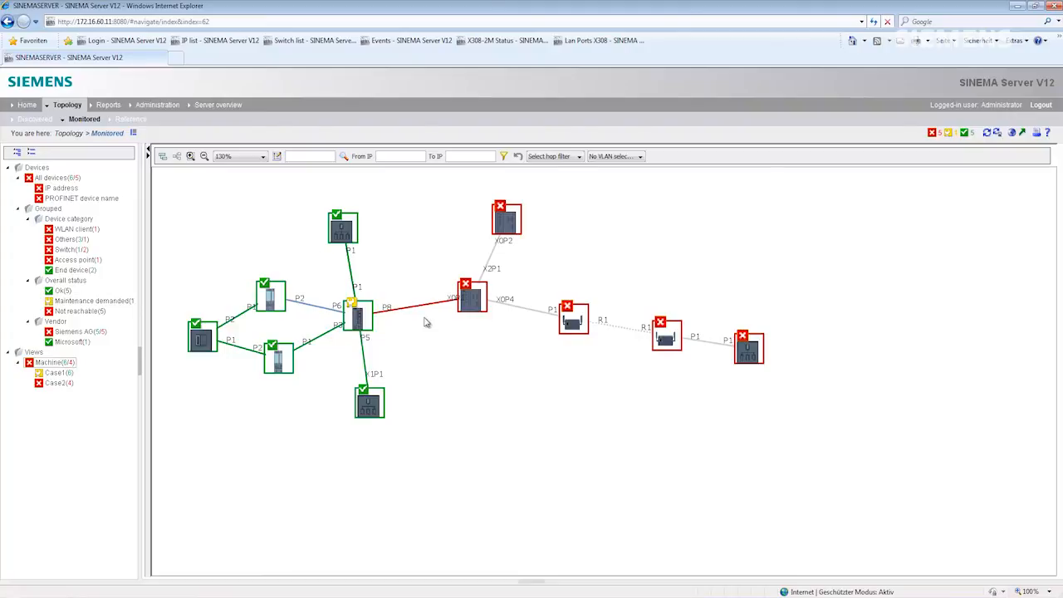
pyautogui.moveTo(419, 319)
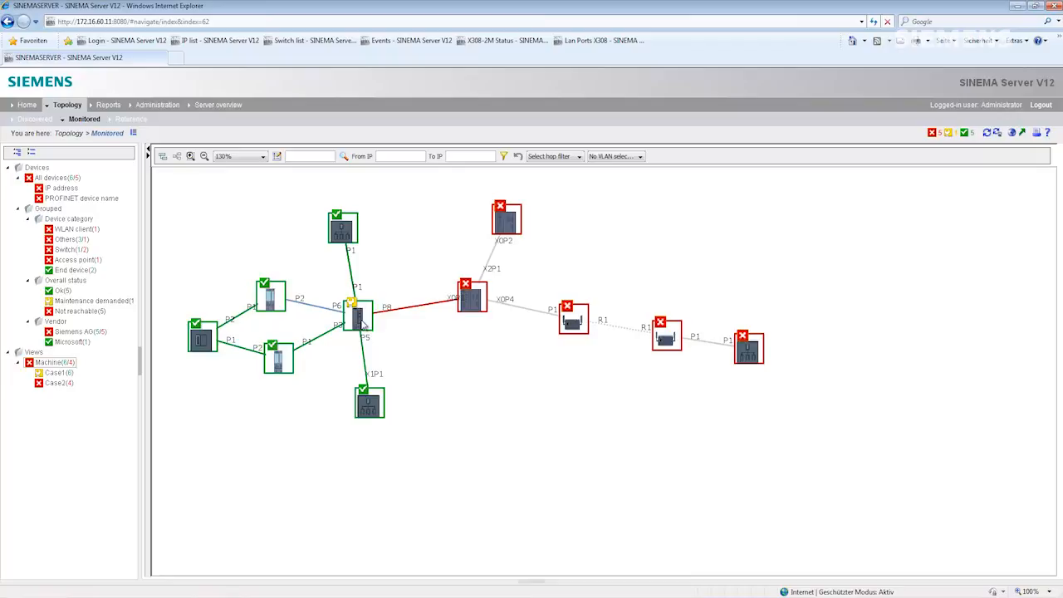
pyautogui.moveTo(357, 316)
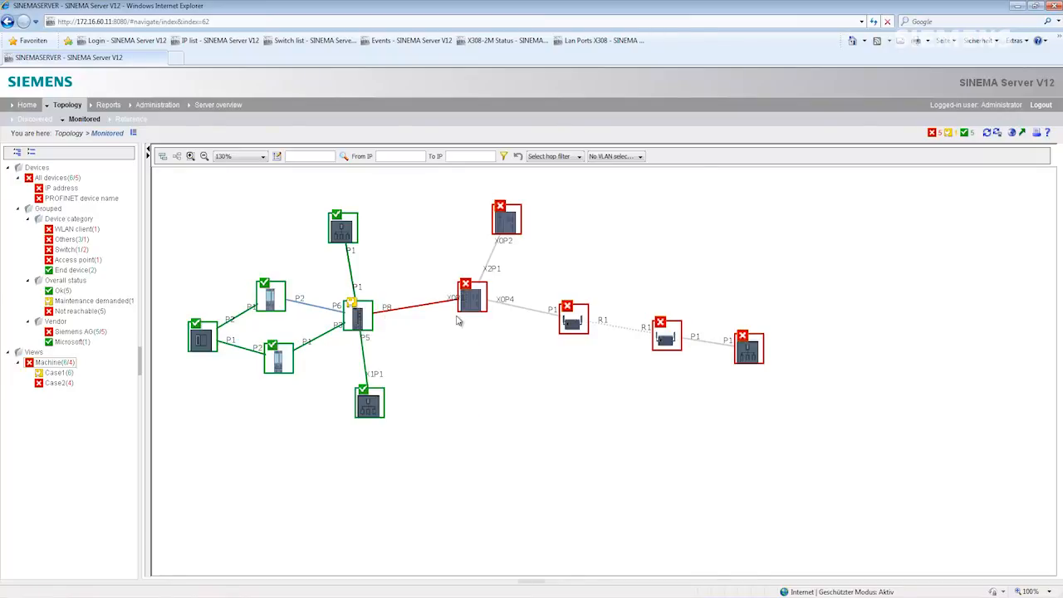
pyautogui.moveTo(473, 299)
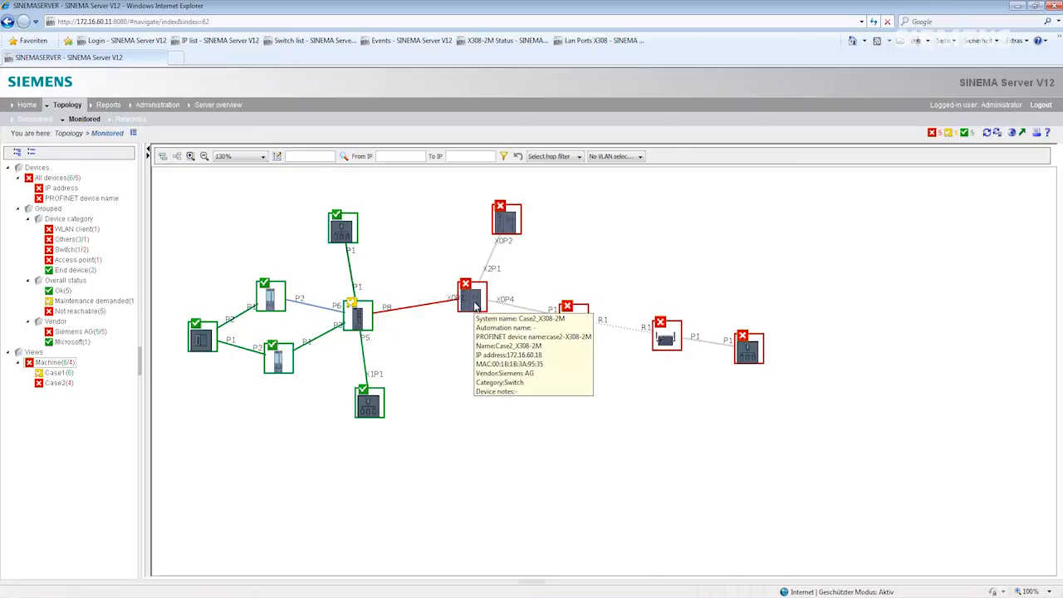